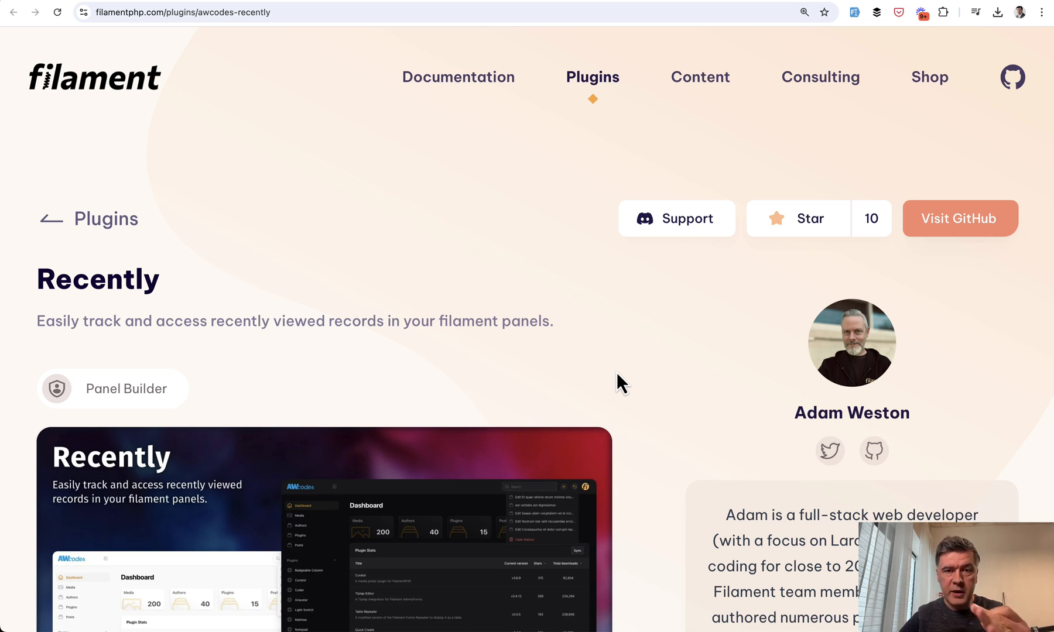
Open the post 'Non sint est.' for editing from the Posts list.
scroll(down, 3)
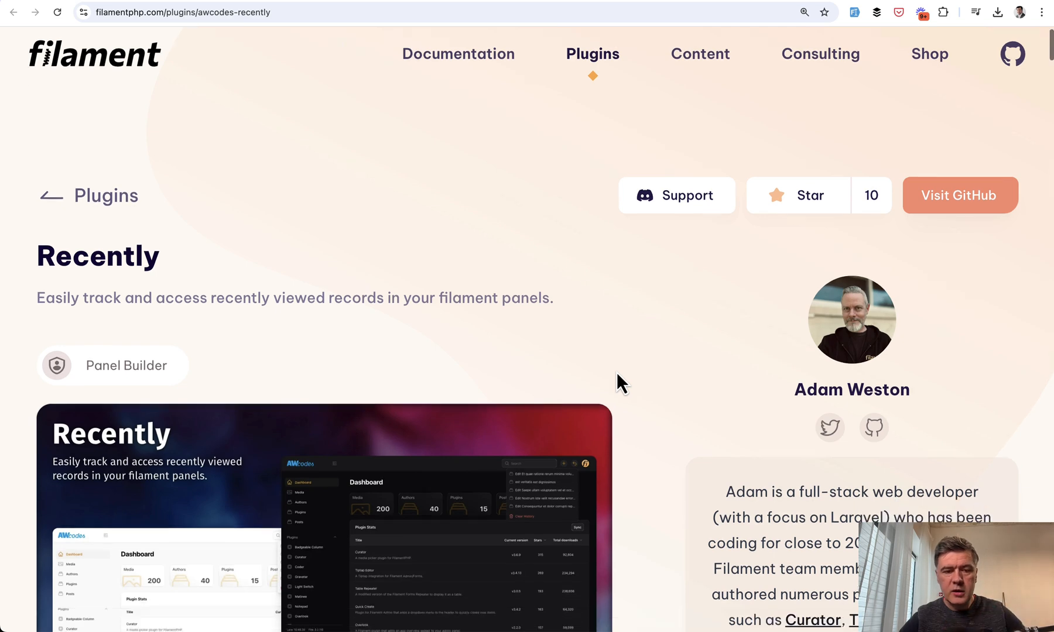
scroll(down, 3)
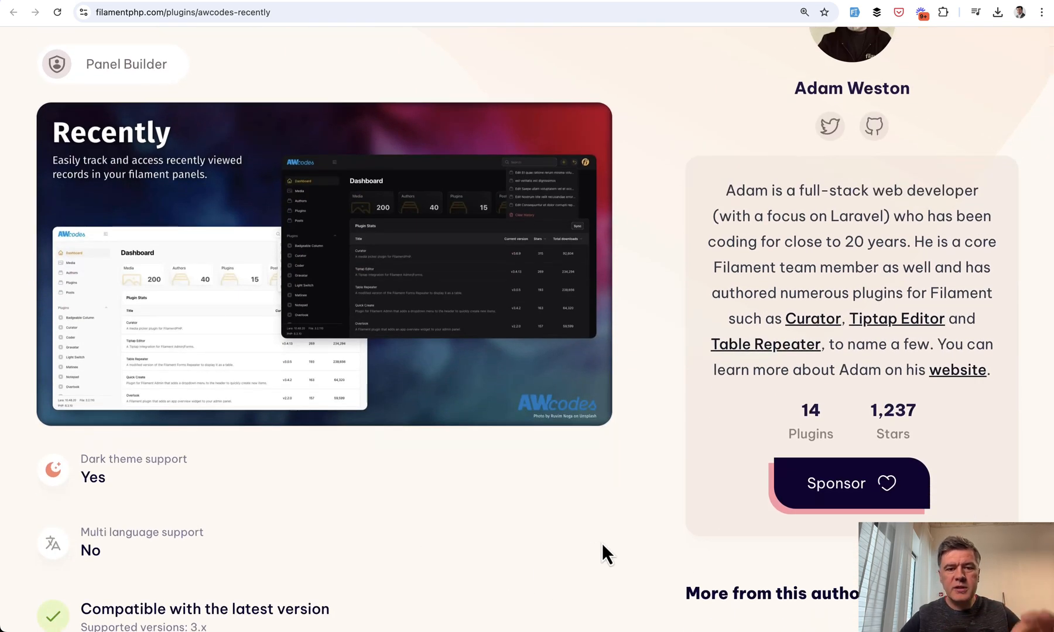
mouse_move(633, 537)
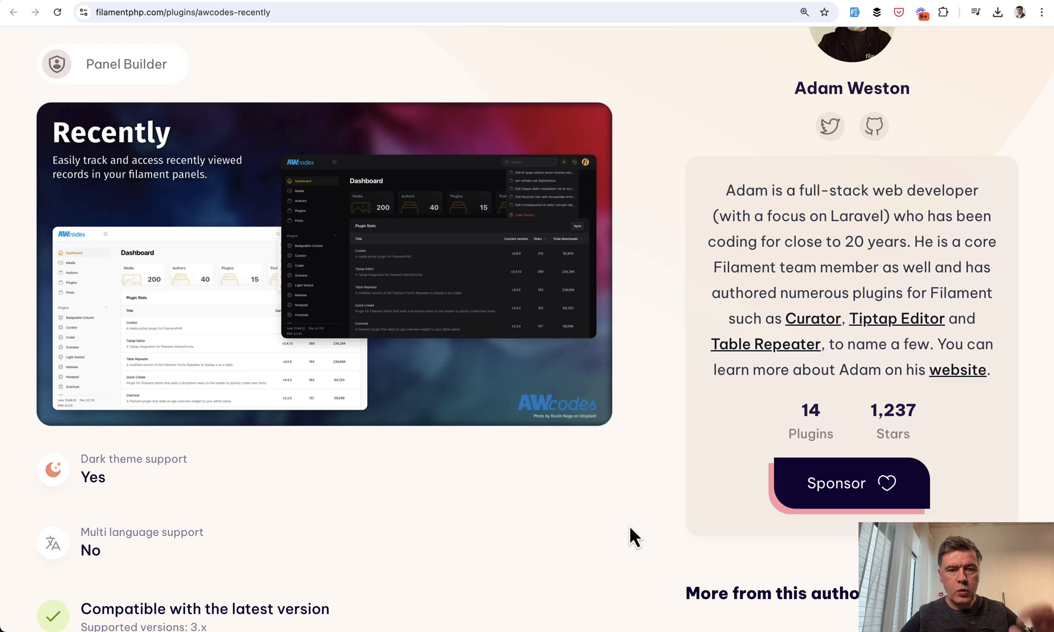
scroll(down, 3)
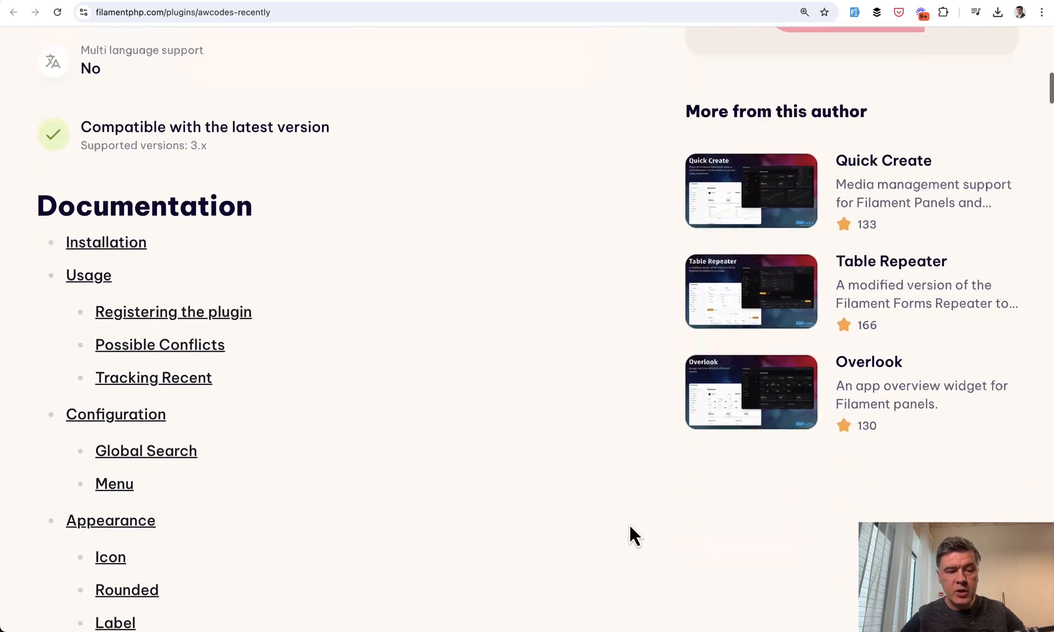
click(106, 243)
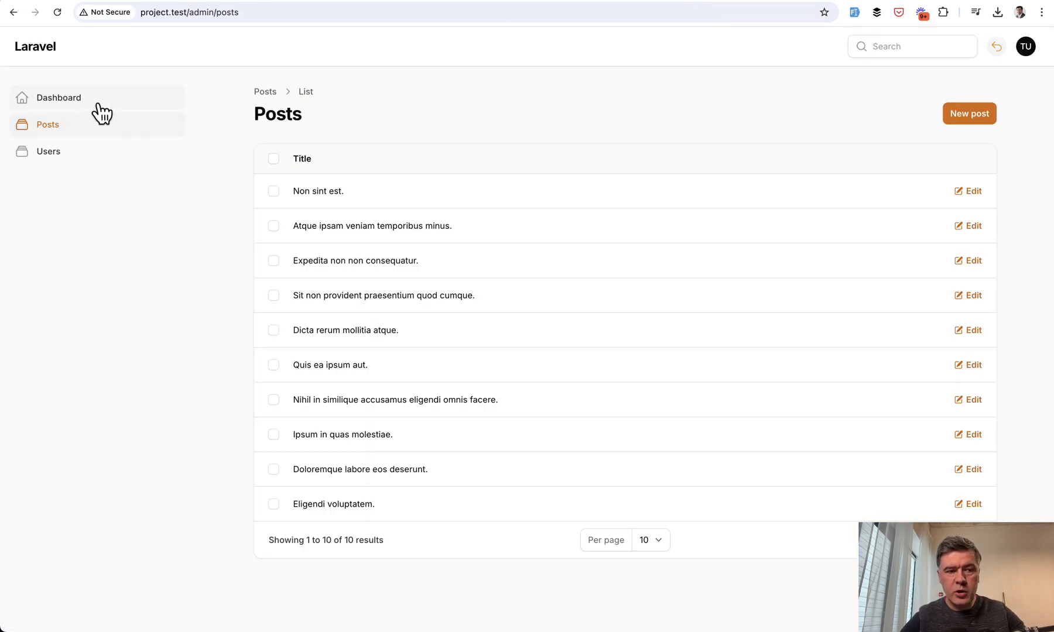
click(48, 151)
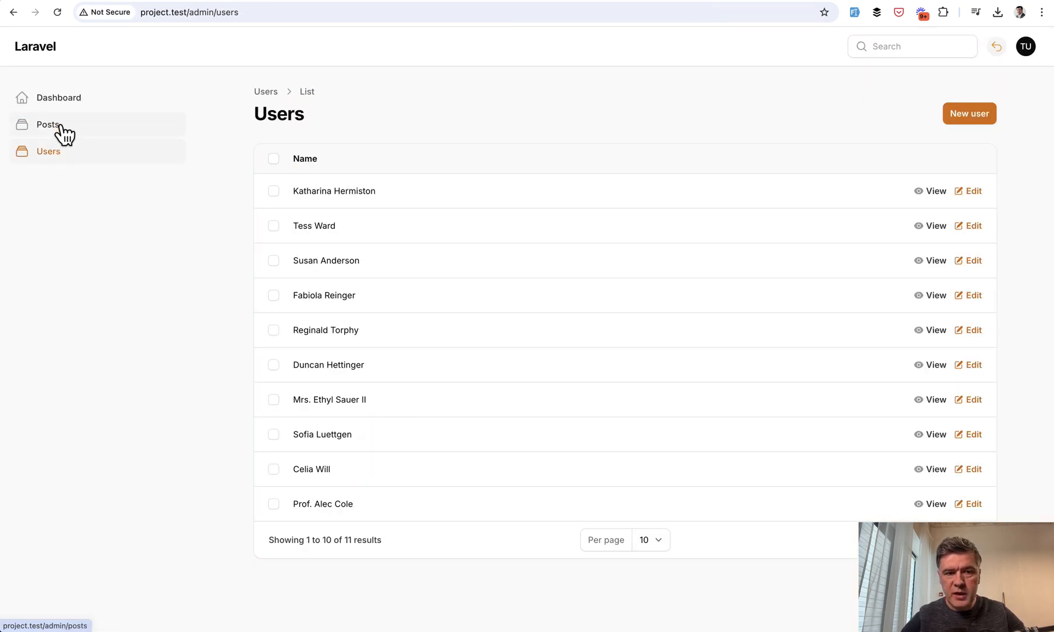
click(48, 124)
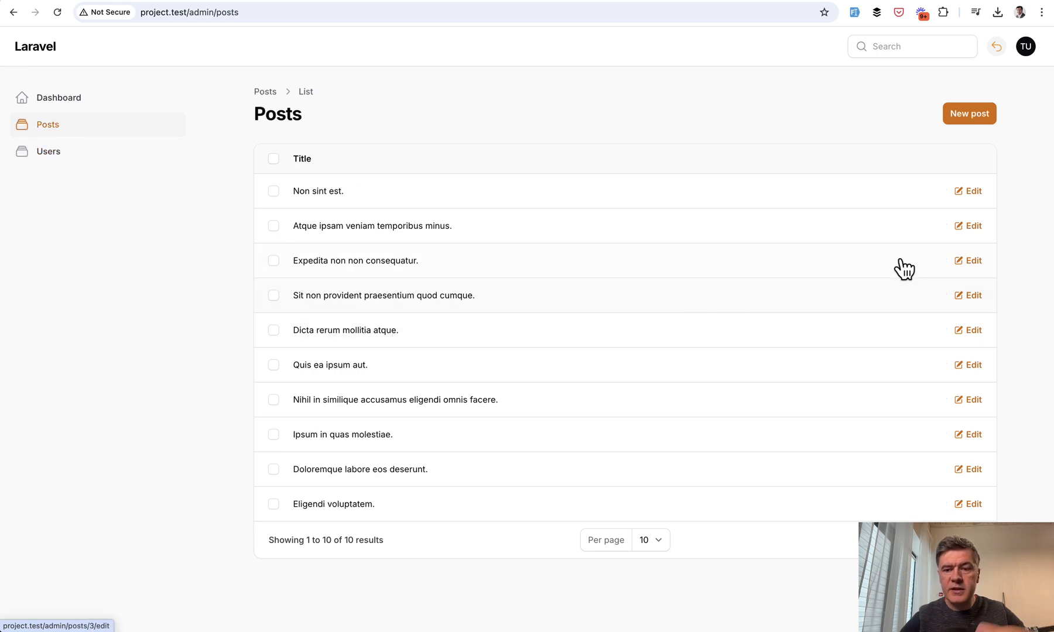
click(971, 191)
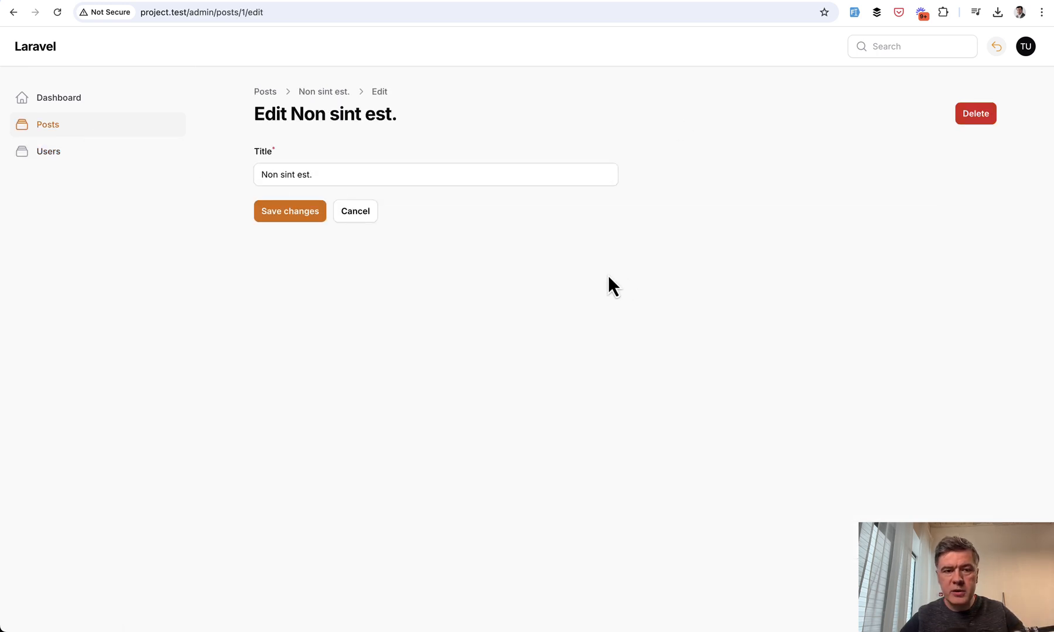
mouse_move(445, 368)
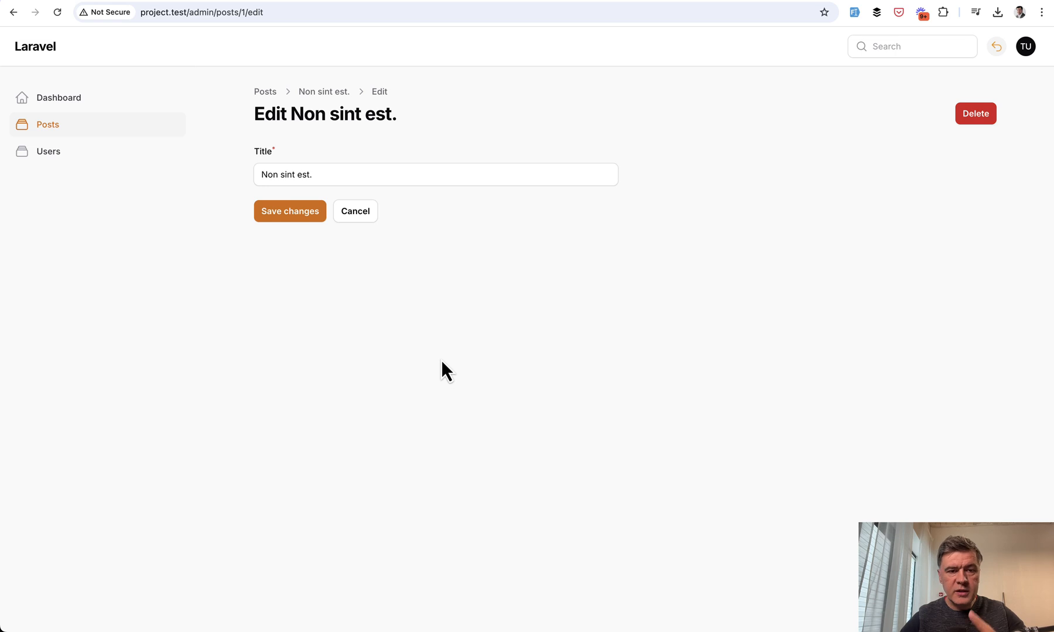
View the third user's record from the Users list.
click(48, 151)
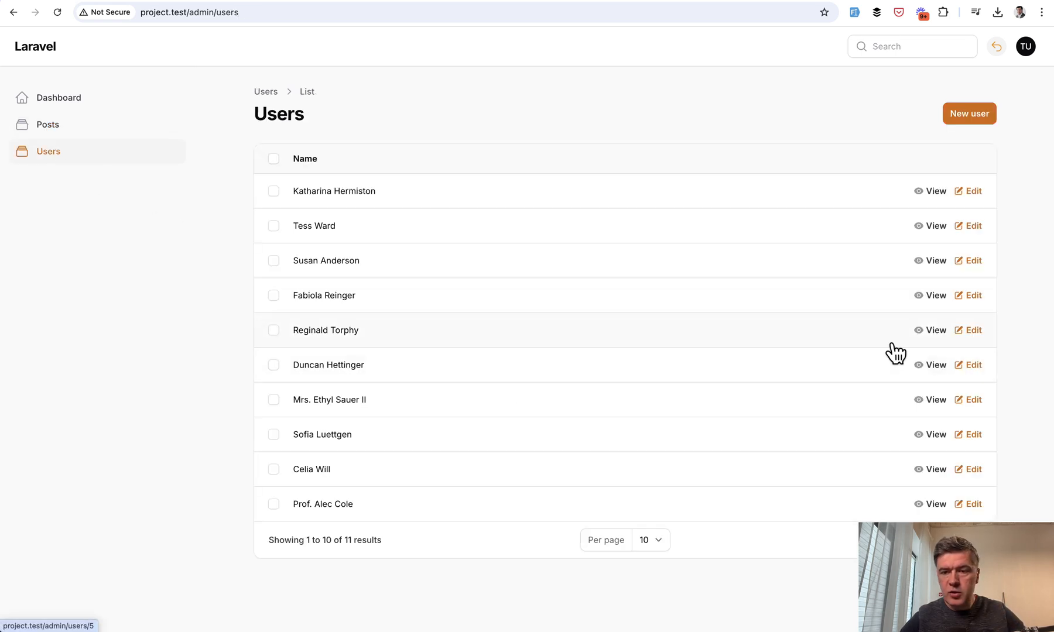
click(929, 260)
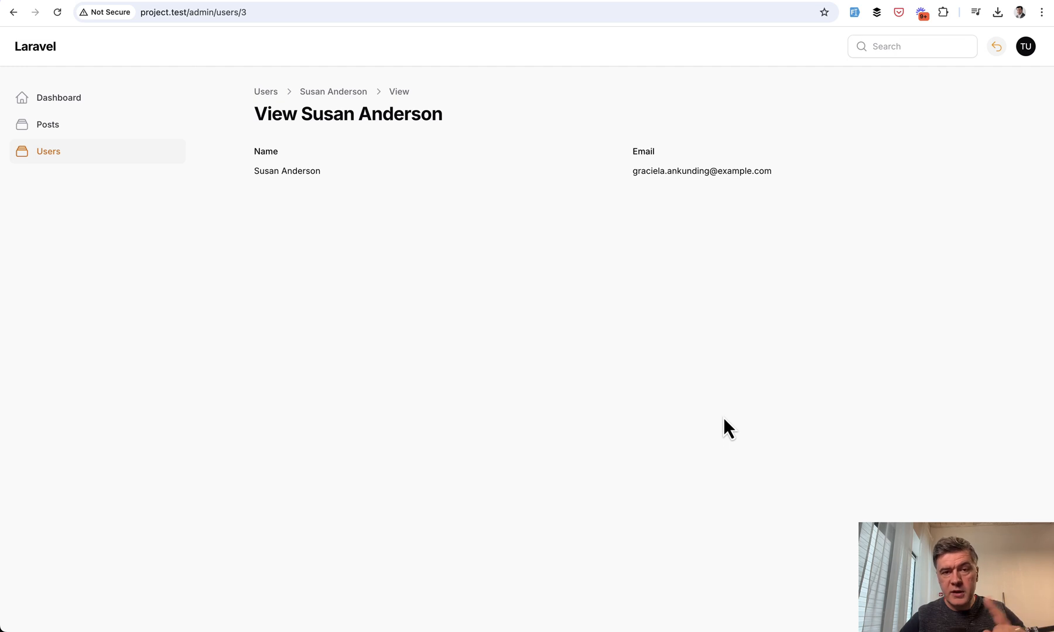
Show the Recently dropdown listing the viewed user, edited post and Clear History.
click(998, 46)
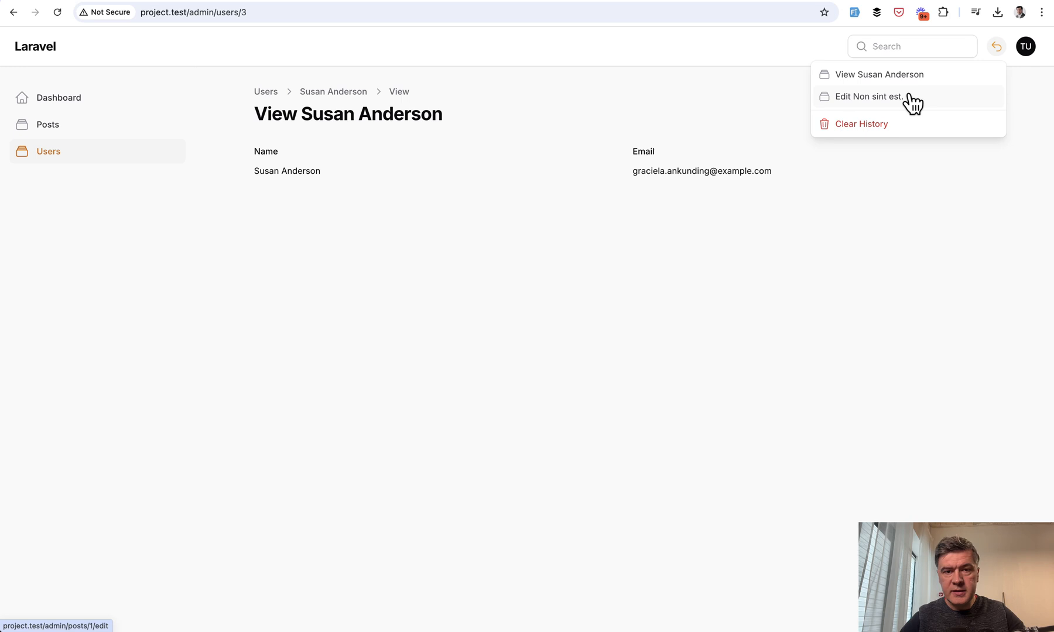
mouse_move(907, 74)
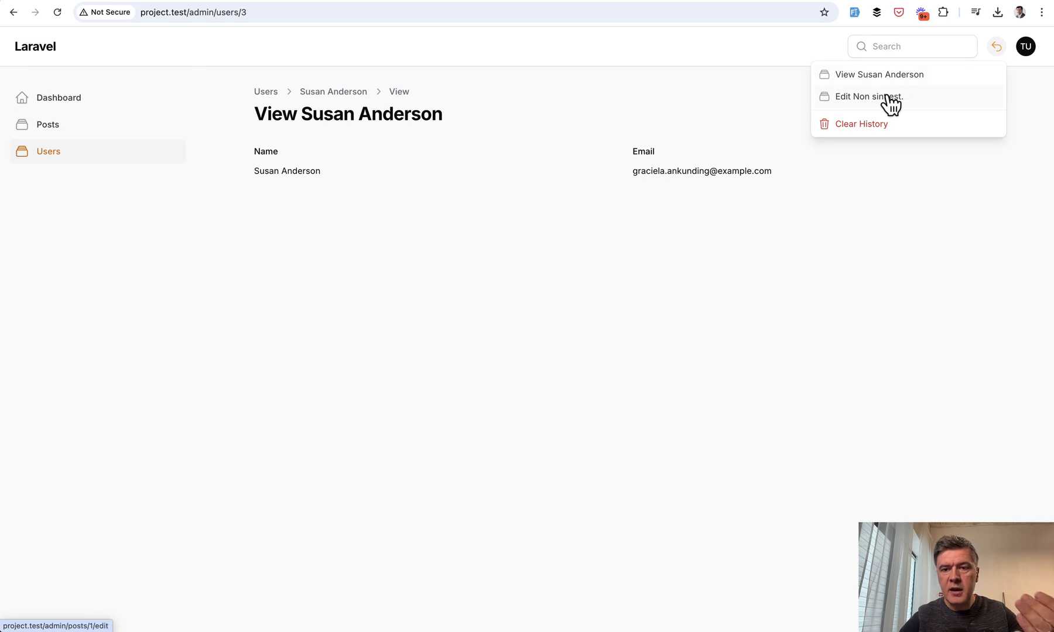
click(868, 97)
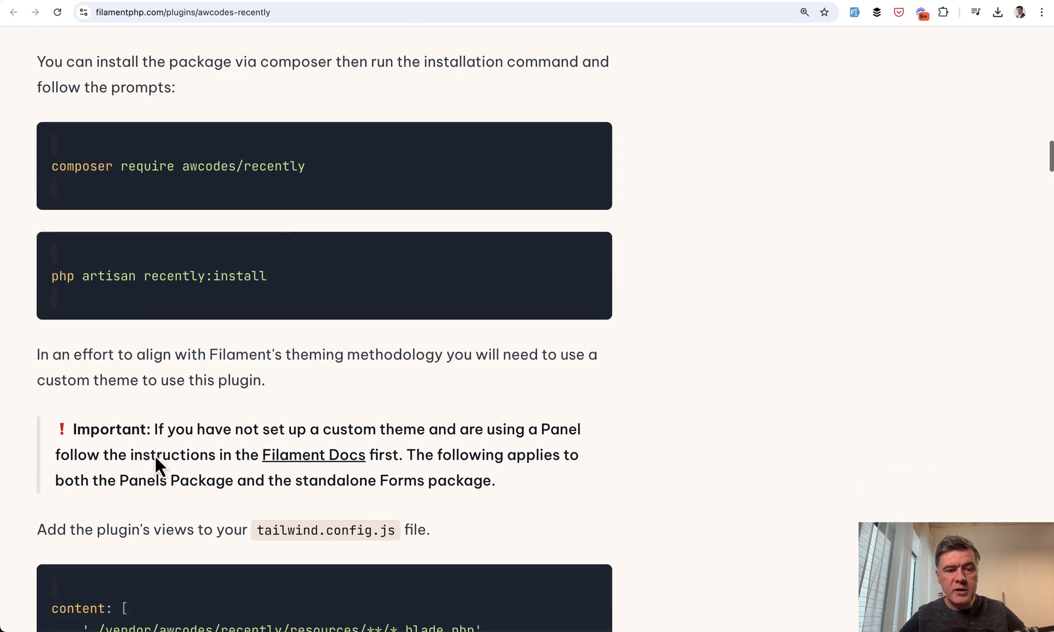
Scroll the Recently plugin docs past Possible Conflicts to the Tracking Recent code examples.
scroll(down, 3)
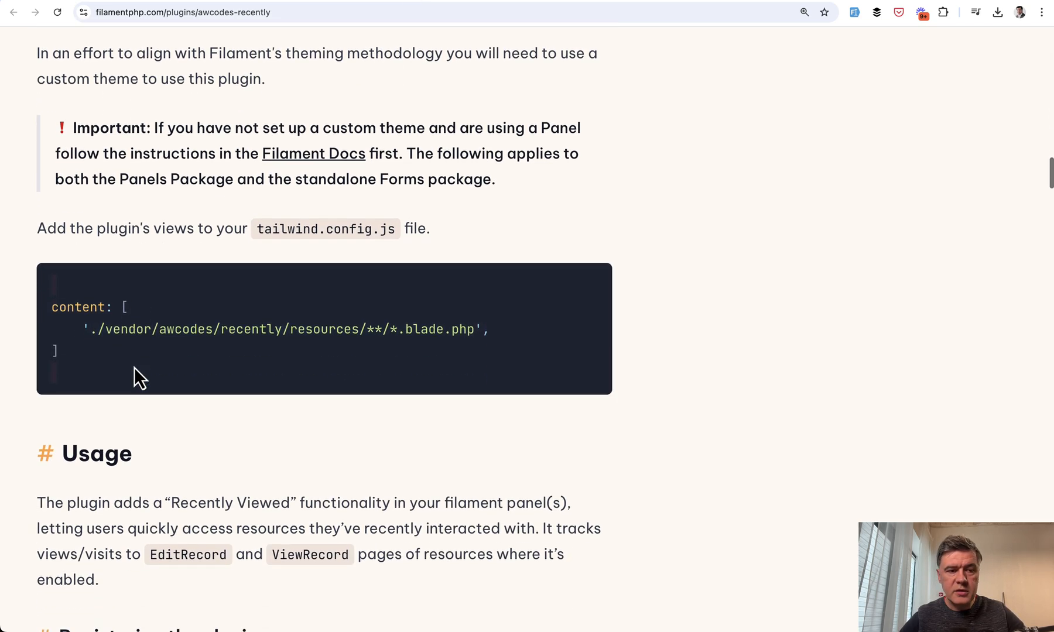
scroll(down, 3)
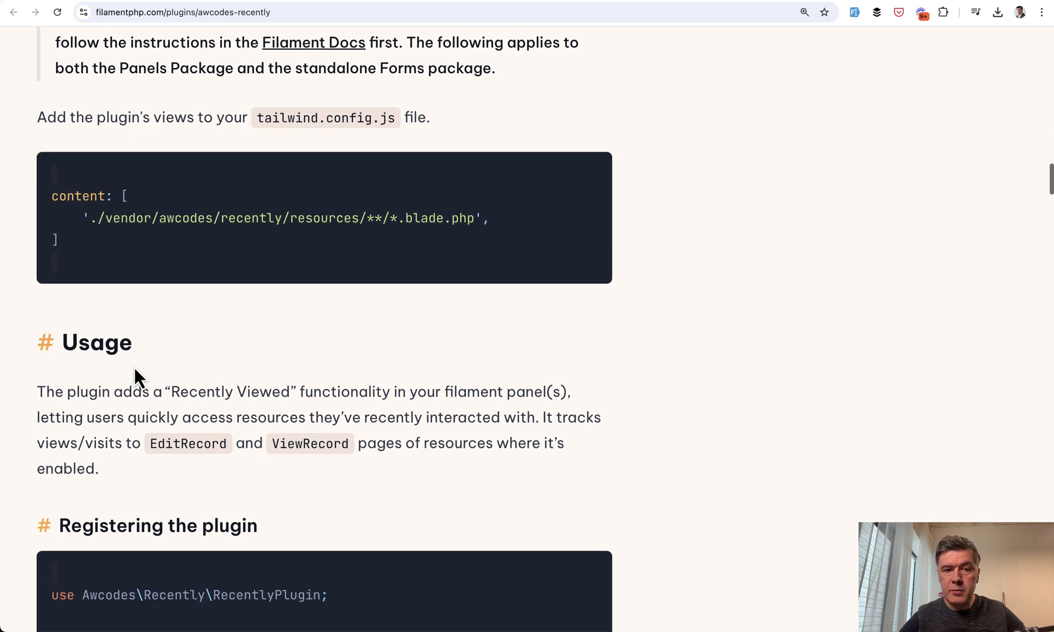
scroll(down, 3)
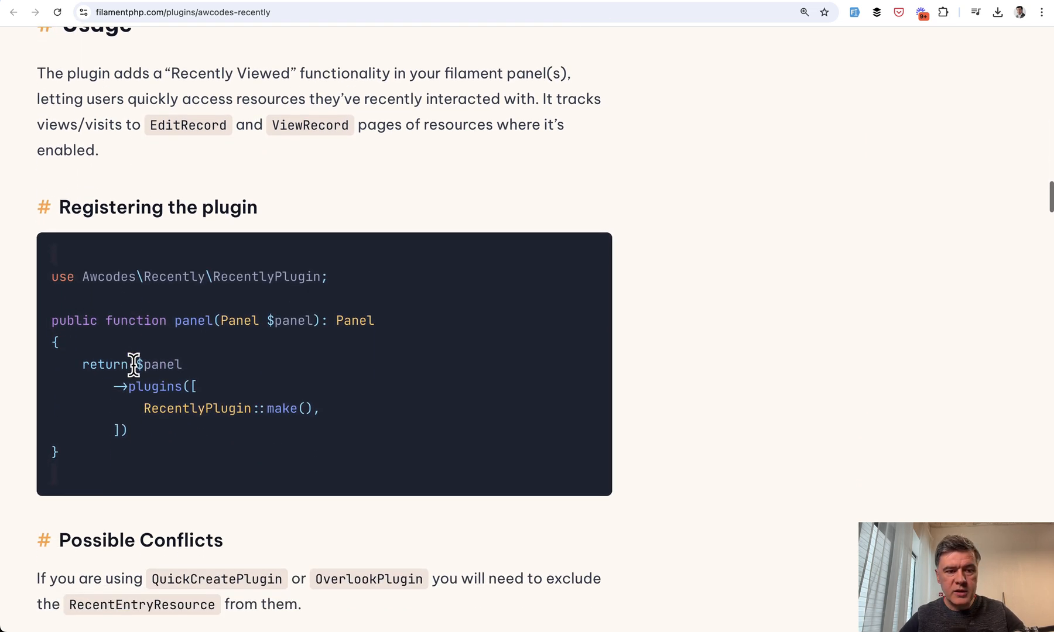
scroll(down, 3)
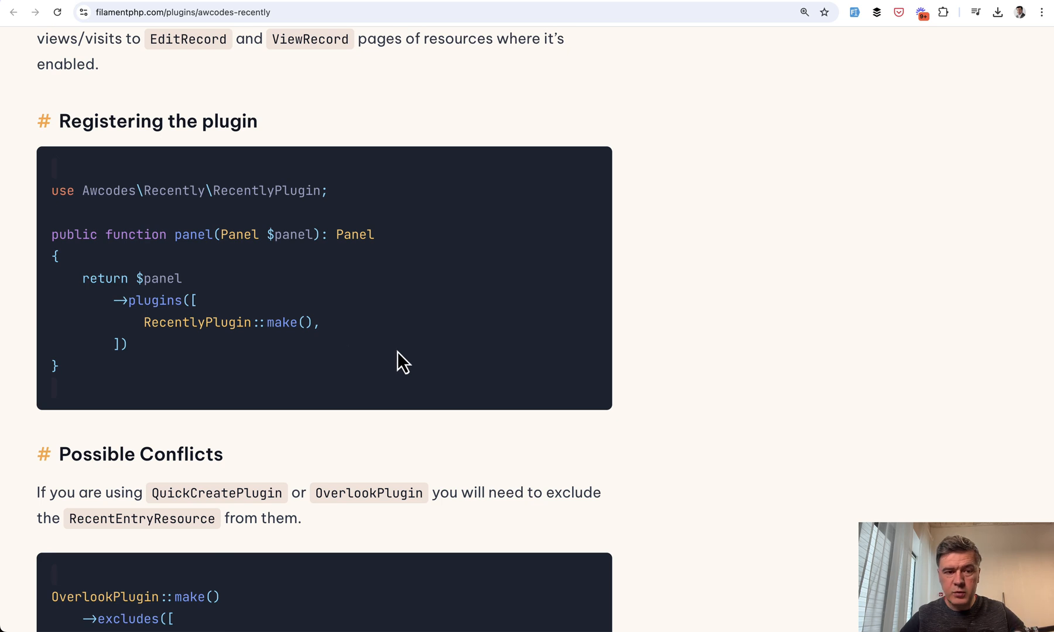
scroll(down, 3)
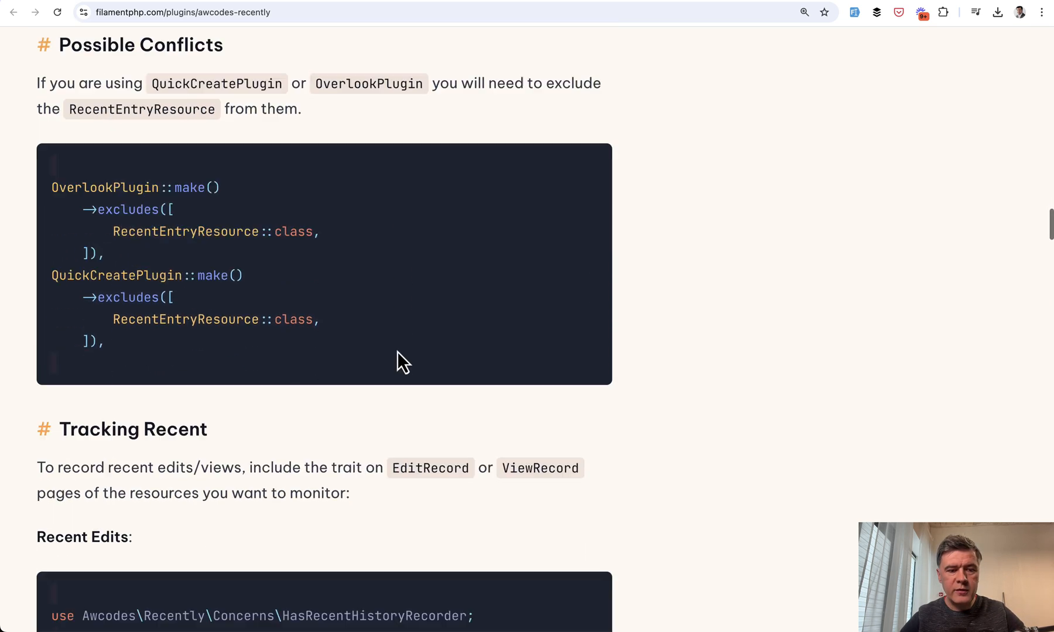
scroll(down, 3)
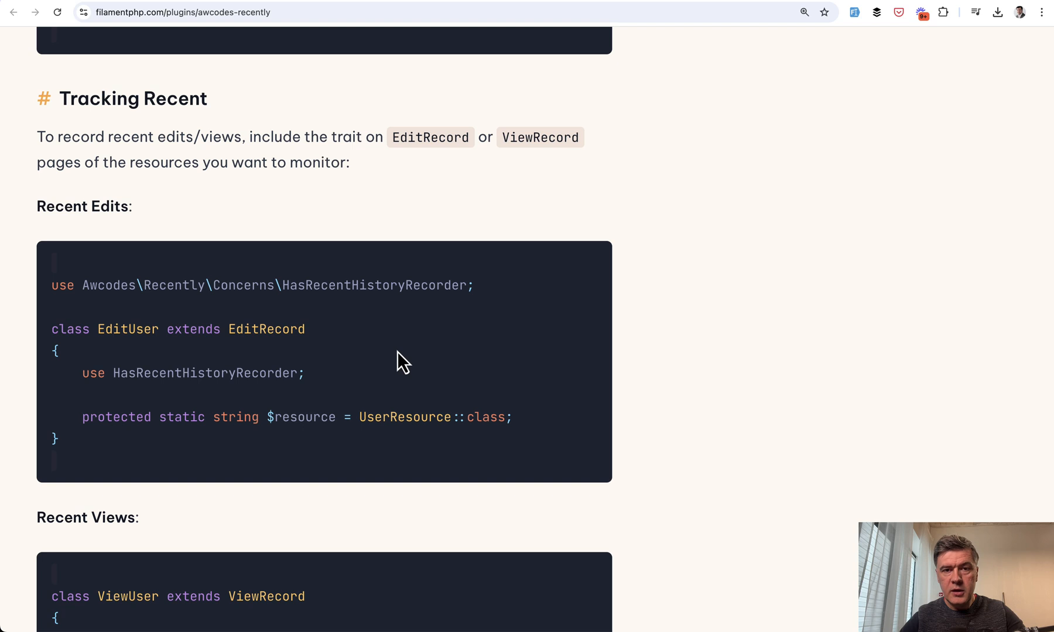
scroll(down, 3)
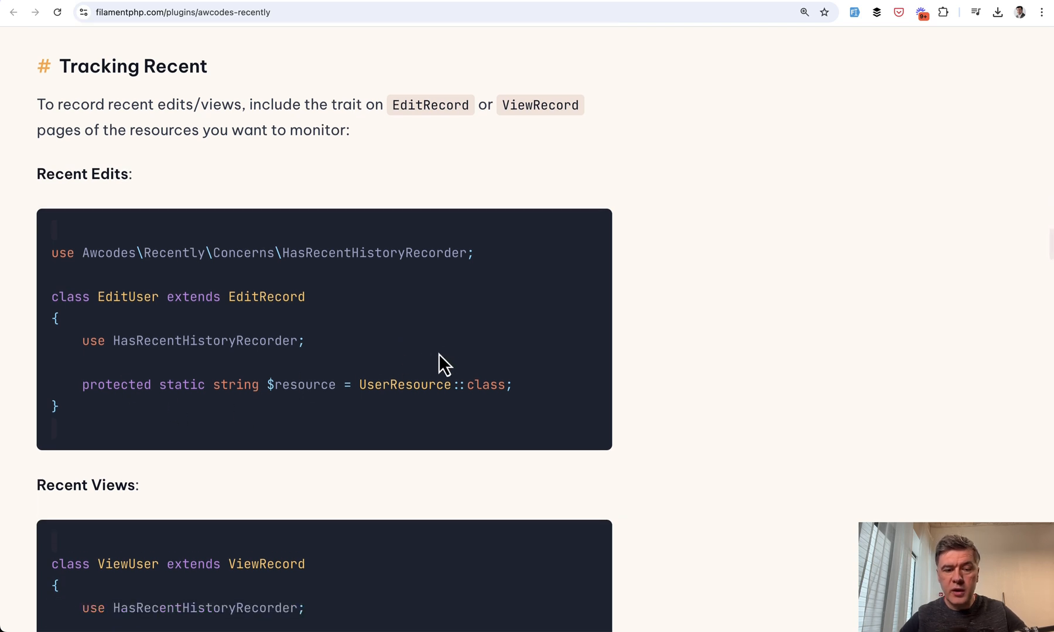
mouse_move(460, 345)
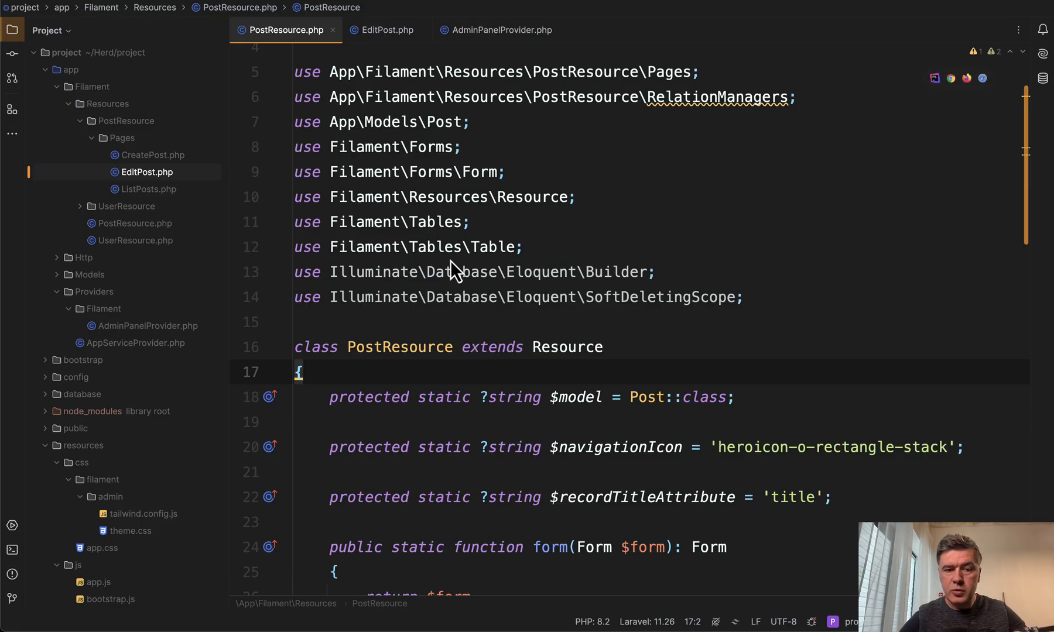
Review EditPost, EditUser and ViewUser page classes using the HasRecentHistoryRecorder trait.
scroll(down, 3)
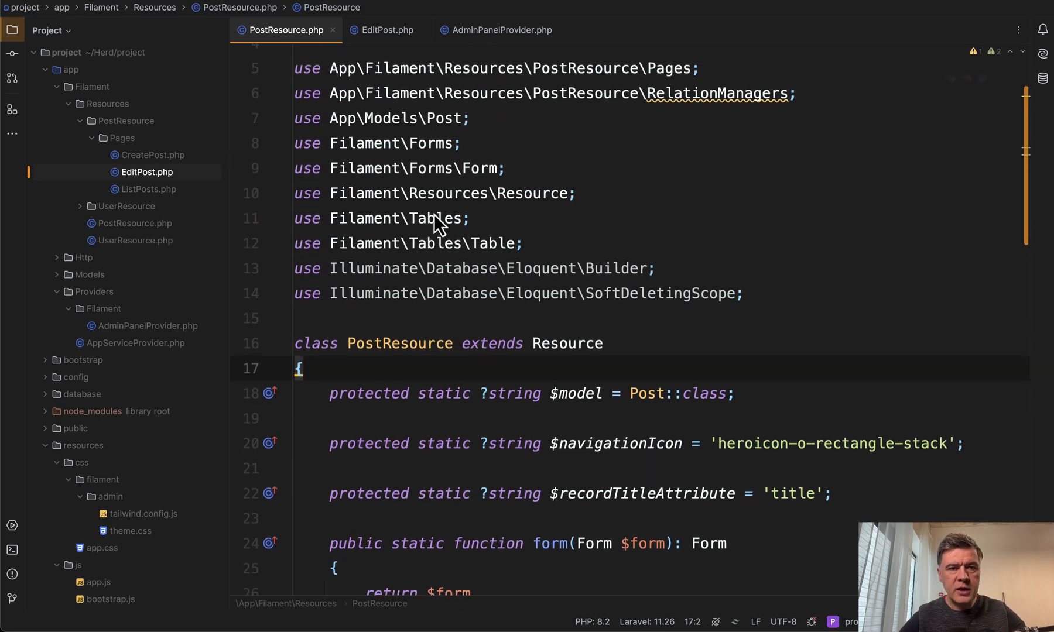
click(387, 30)
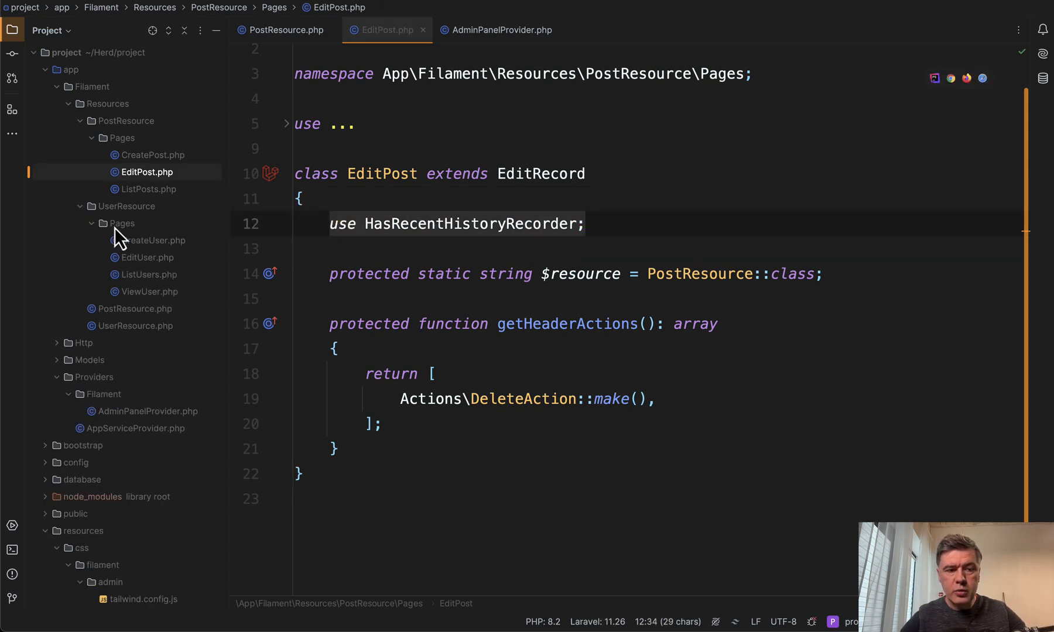
click(147, 258)
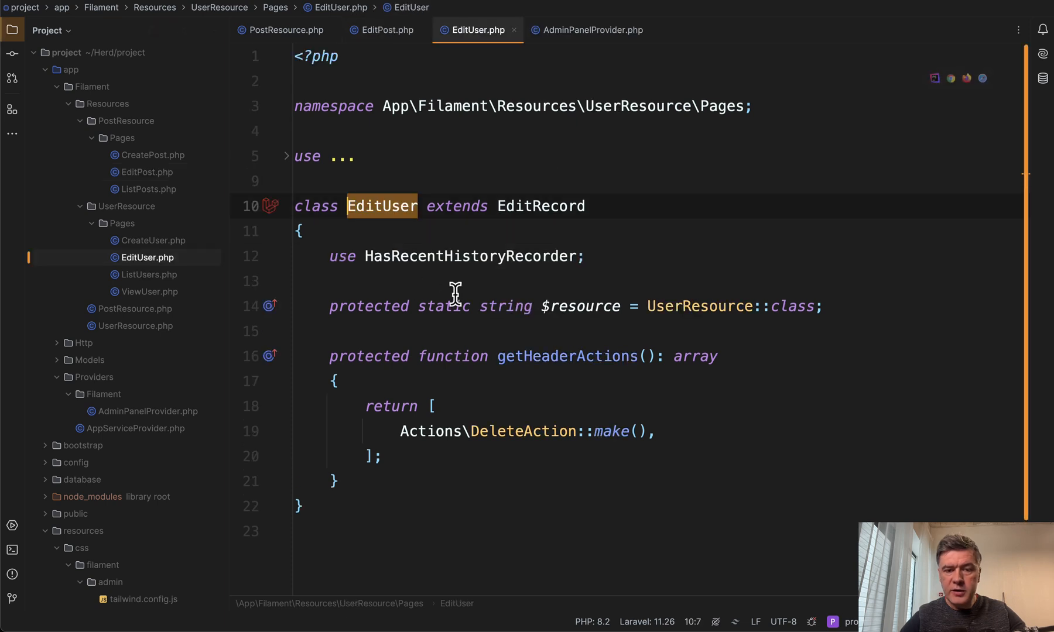
click(428, 256)
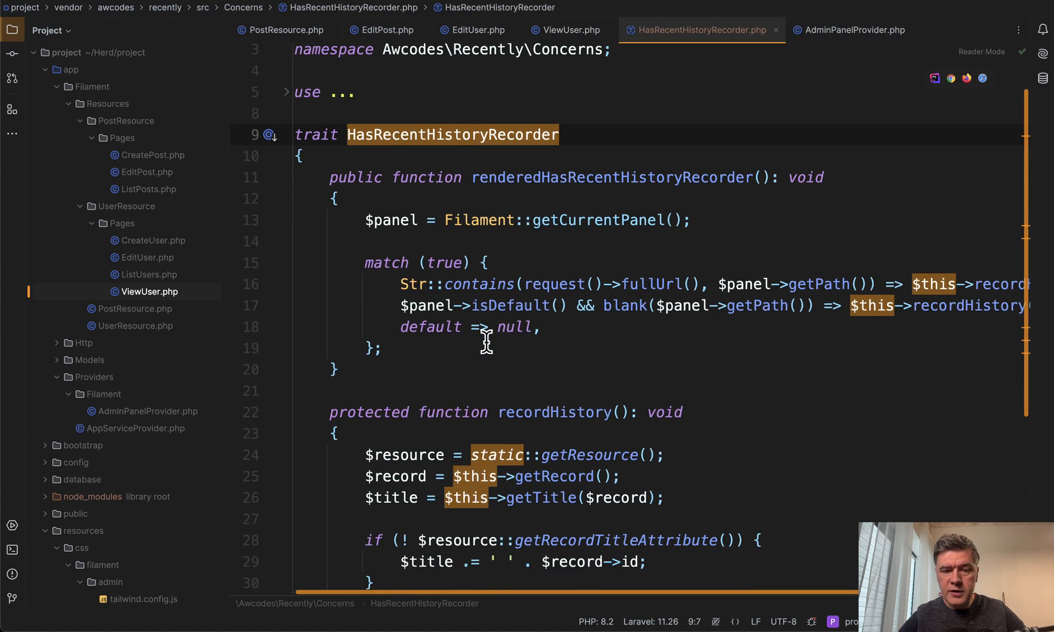
scroll(down, 3)
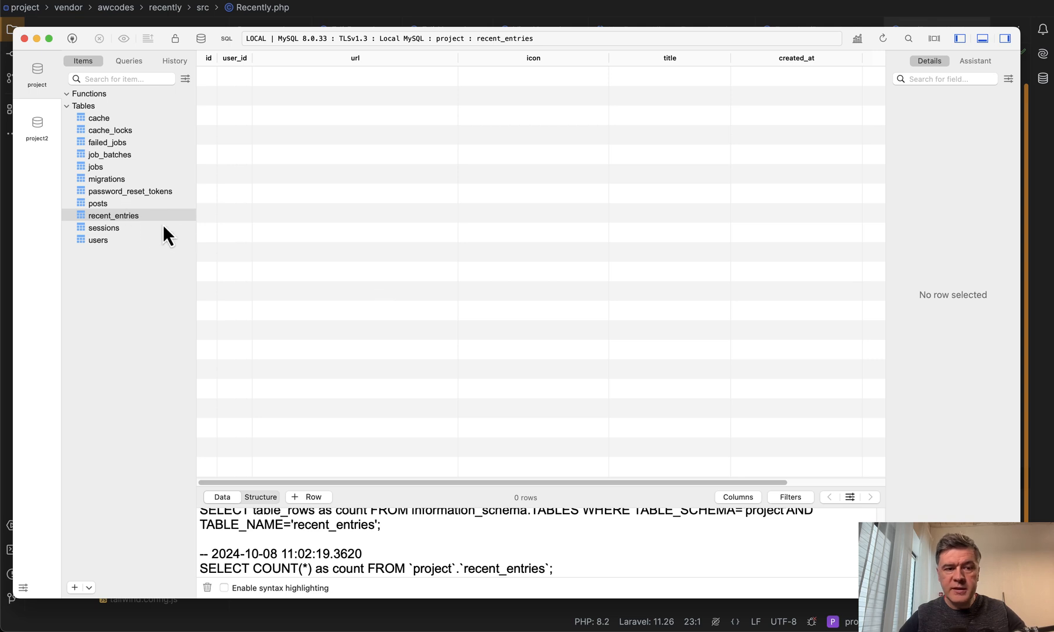
mouse_move(440, 296)
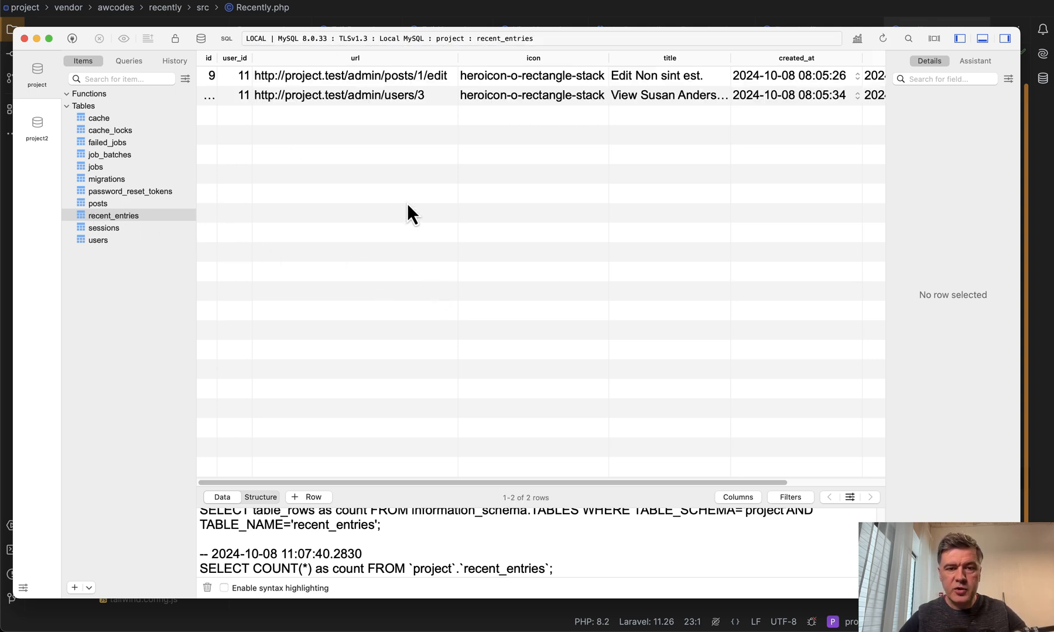
mouse_move(563, 224)
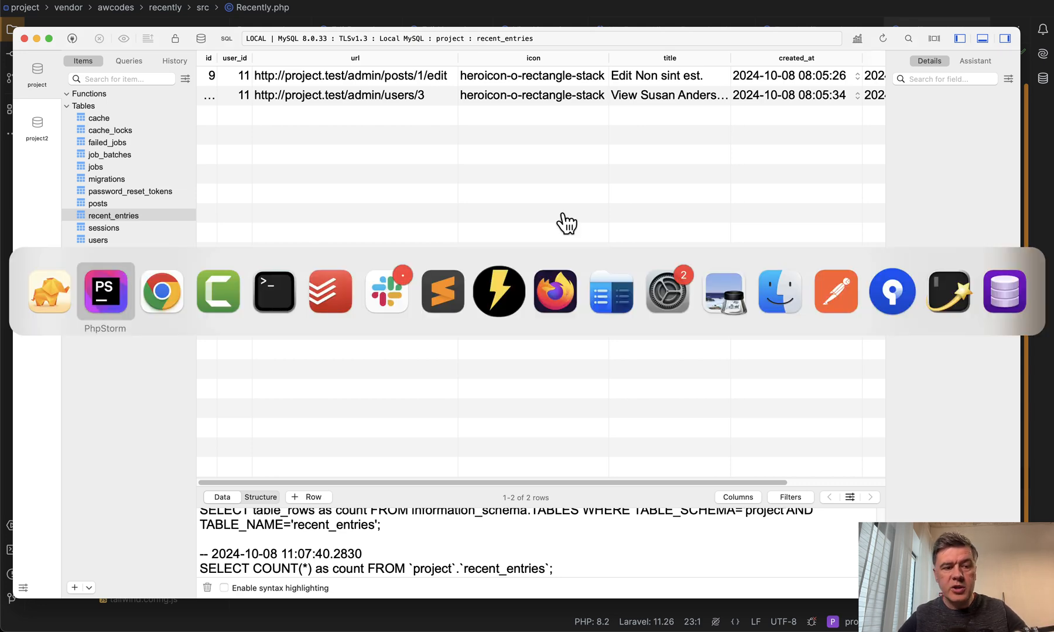
Check PostResource's $recordTitleAttribute property set to 'title'.
click(105, 292)
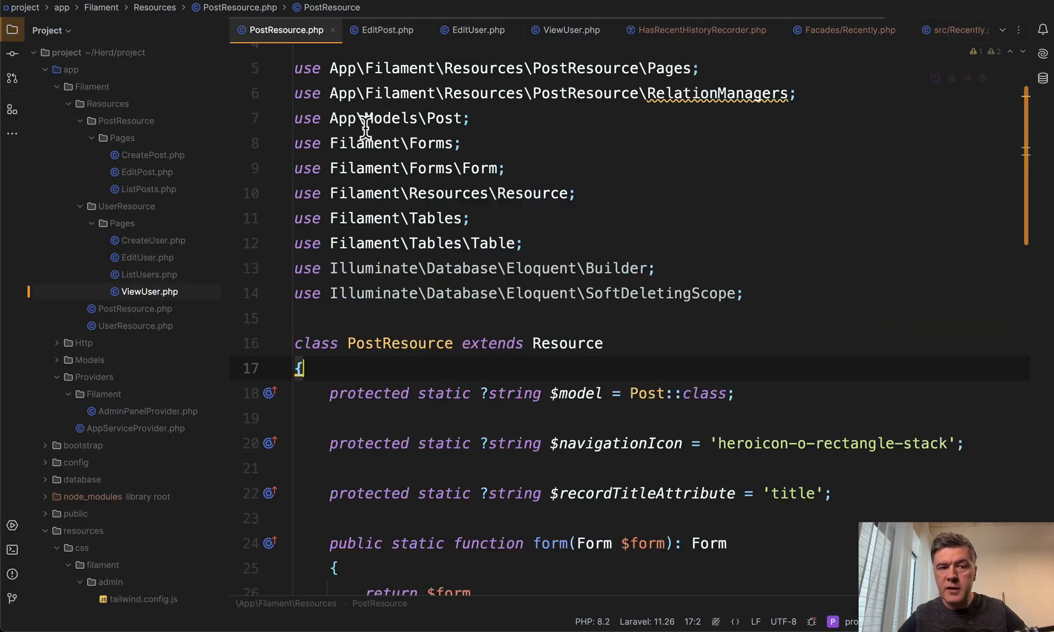
scroll(down, 3)
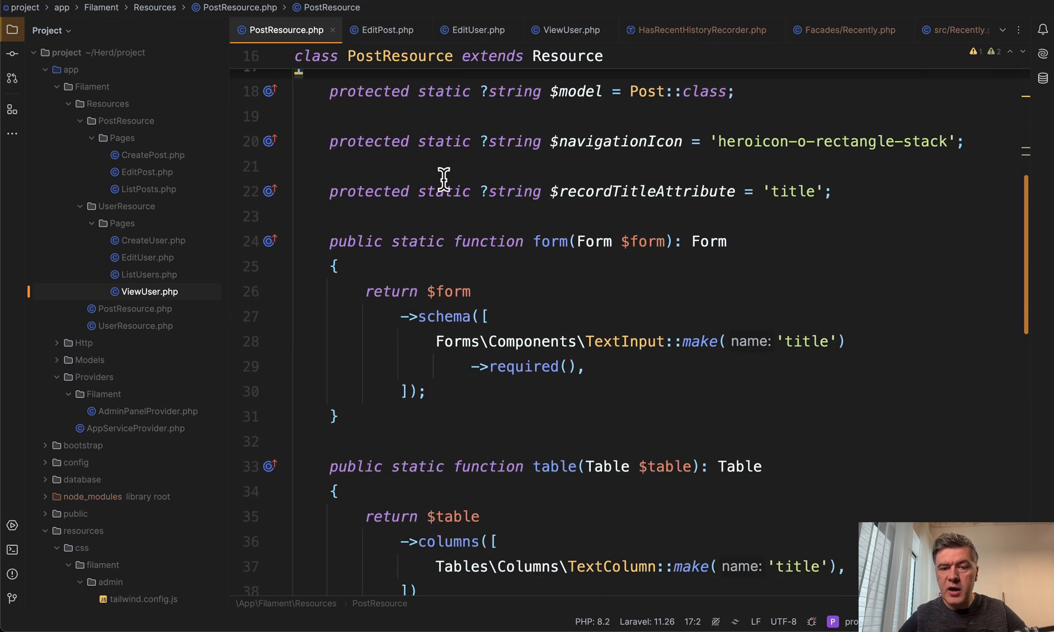
click(619, 192)
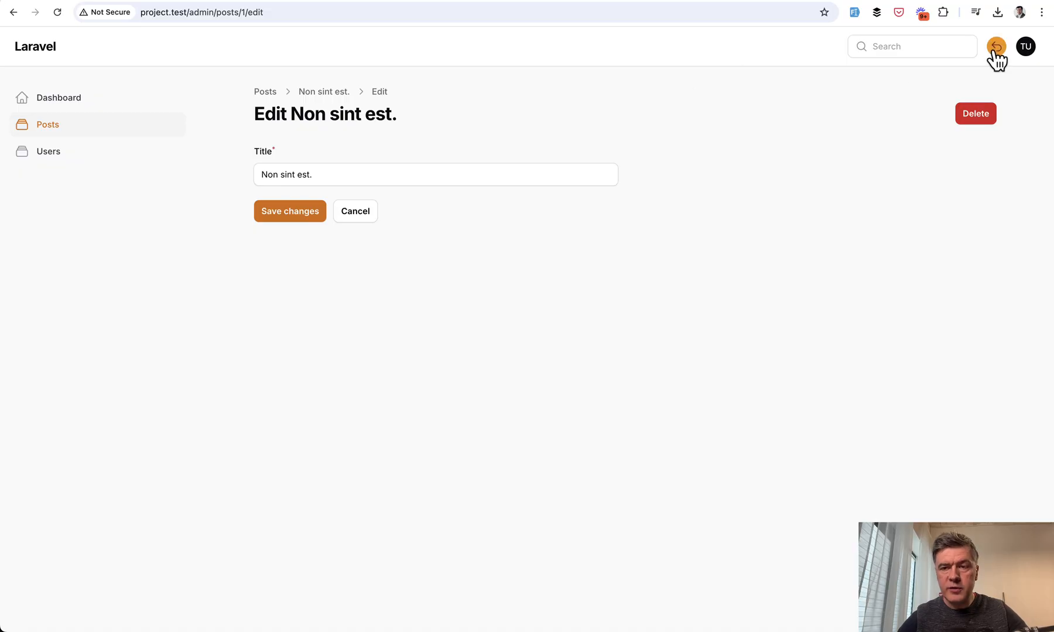
click(997, 46)
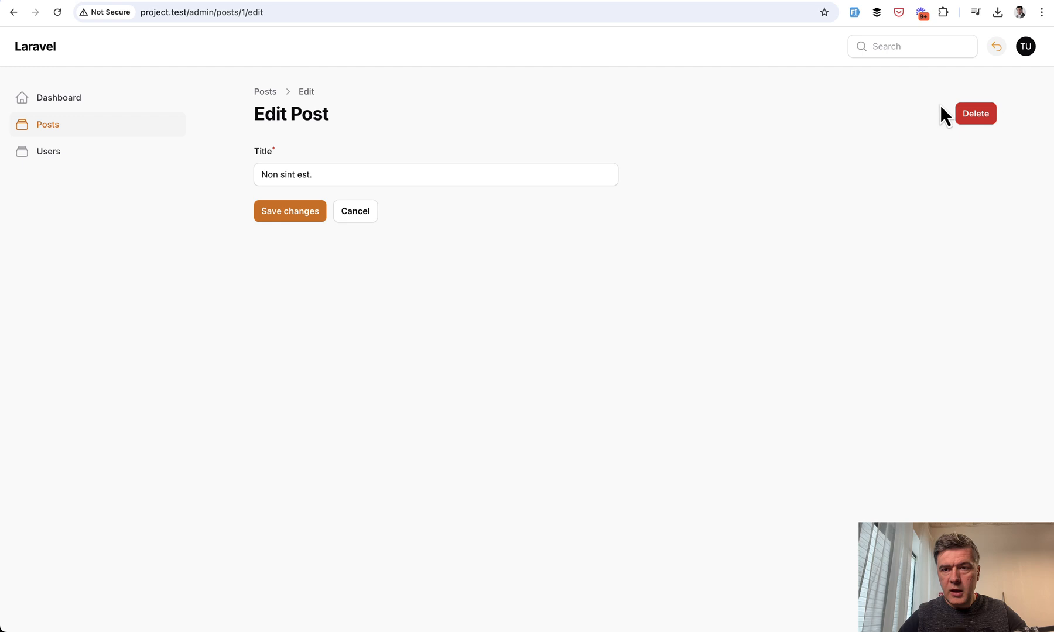
click(996, 45)
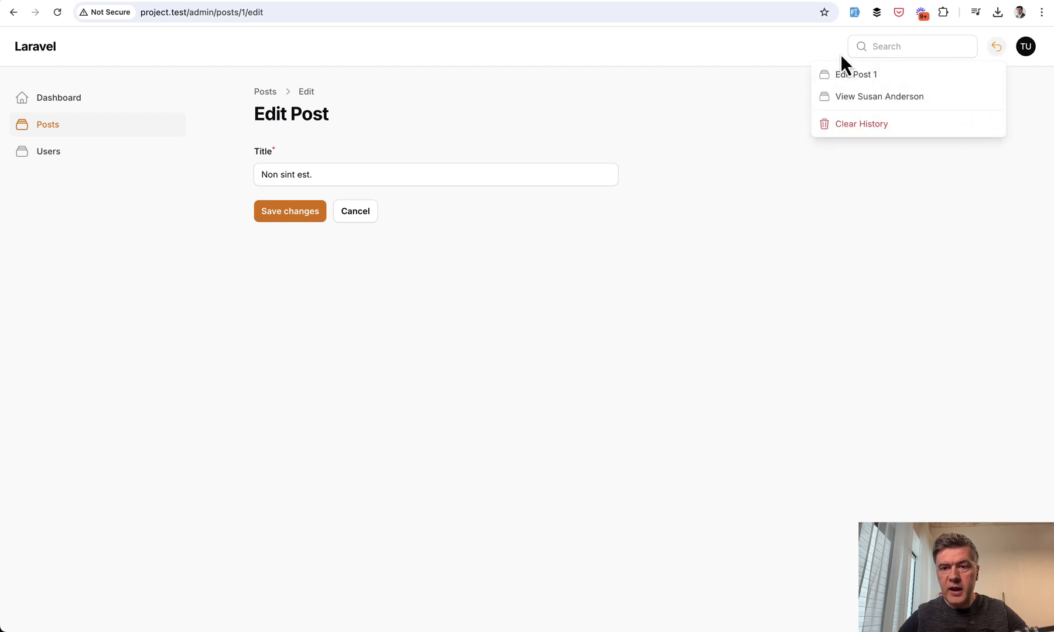
mouse_move(866, 53)
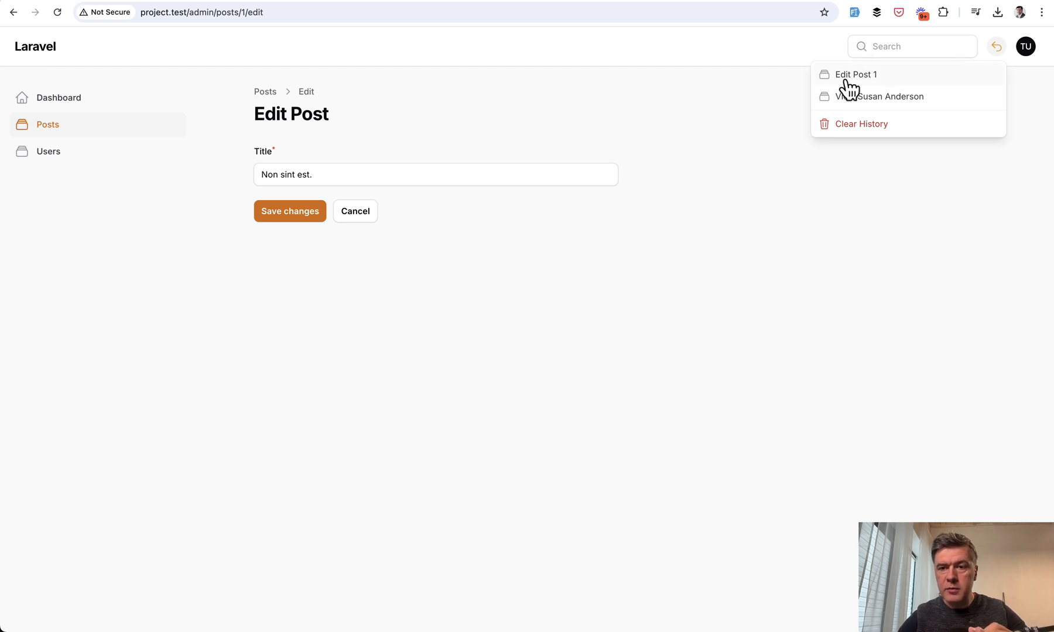
mouse_move(878, 73)
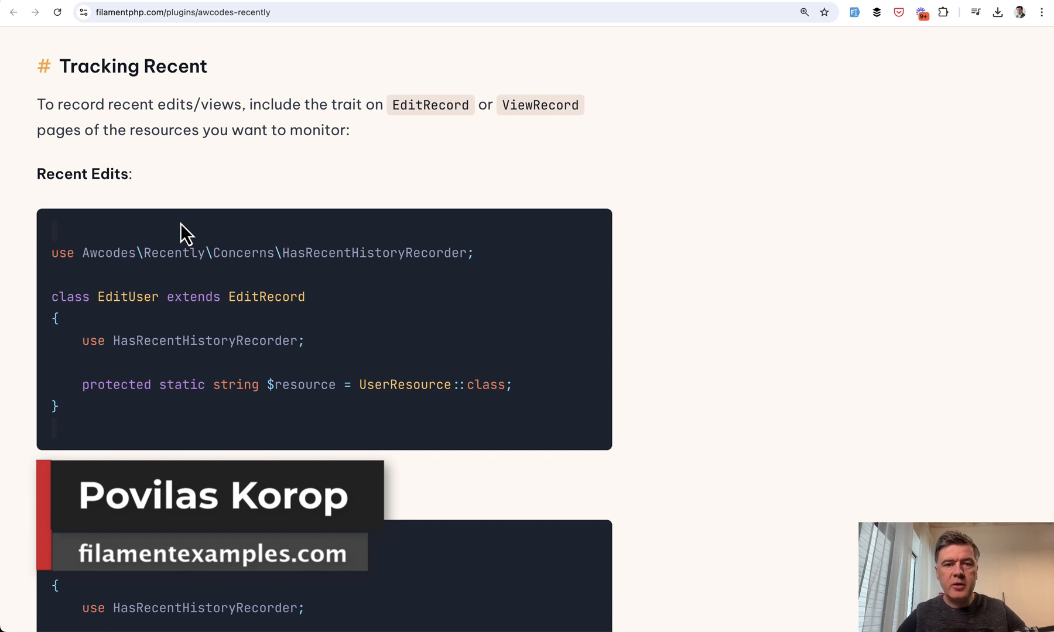
Scroll the Recently docs to the Recent Edits and Recent Views examples.
scroll(down, 3)
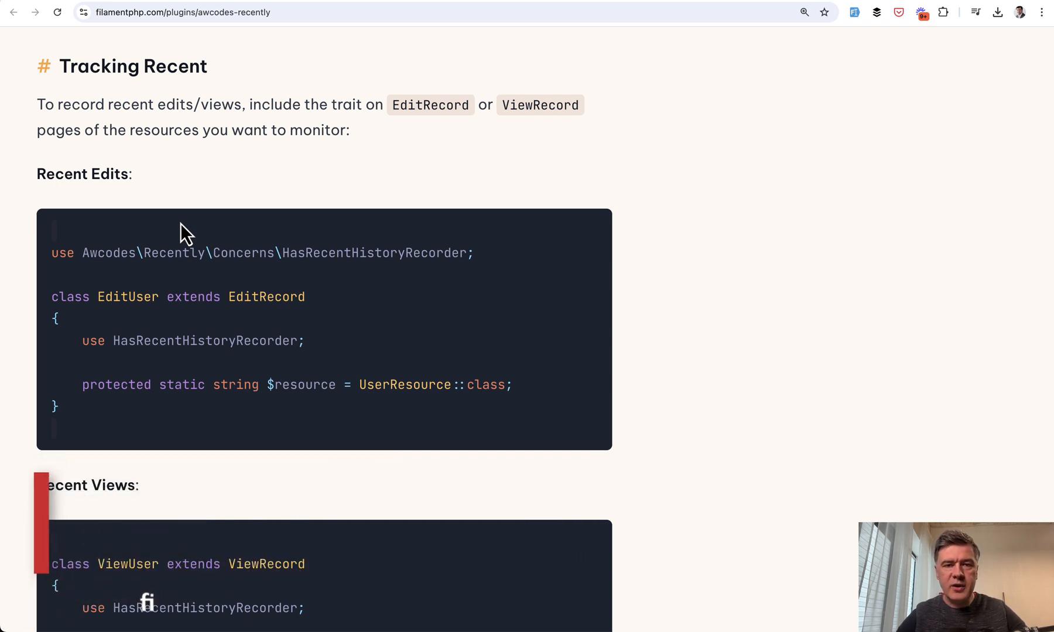